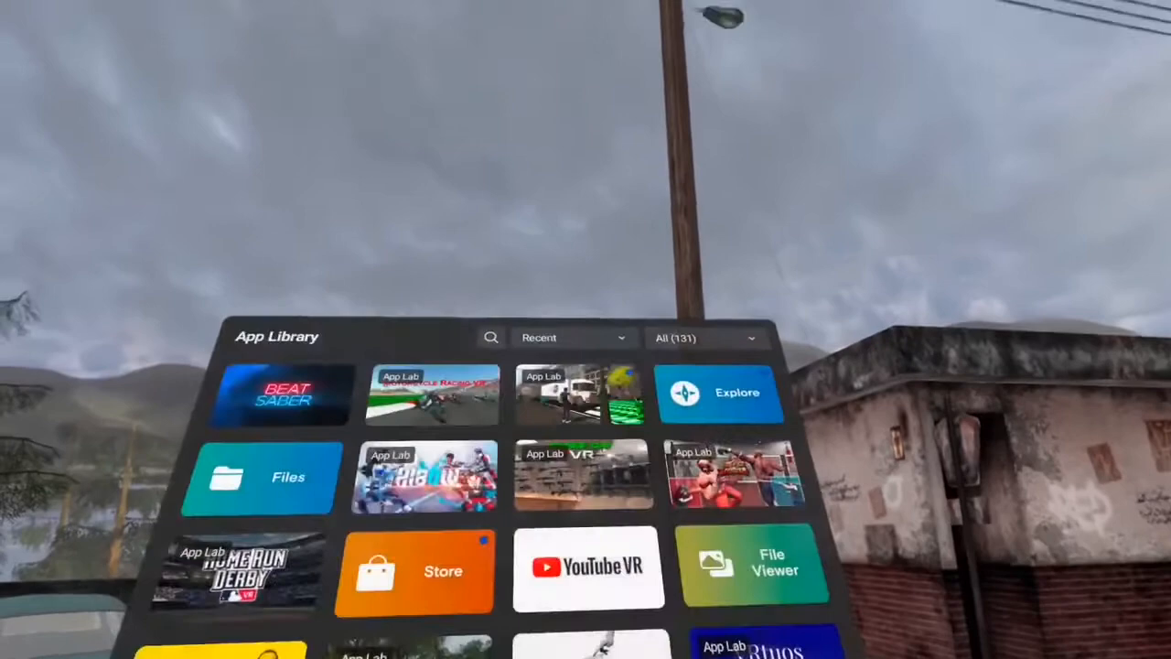
Launch the Downloader app from the App Library
left_click(704, 336)
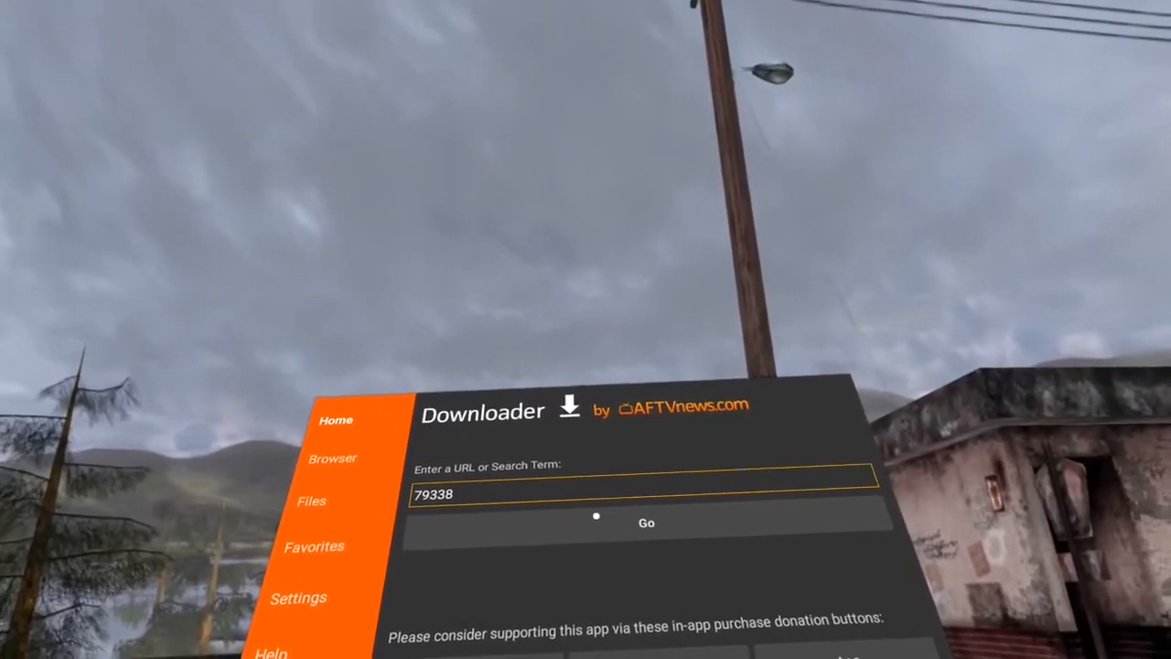
Fetch the AFTVnews link for code 79338 and confirm installing AppLinked
left_click(646, 523)
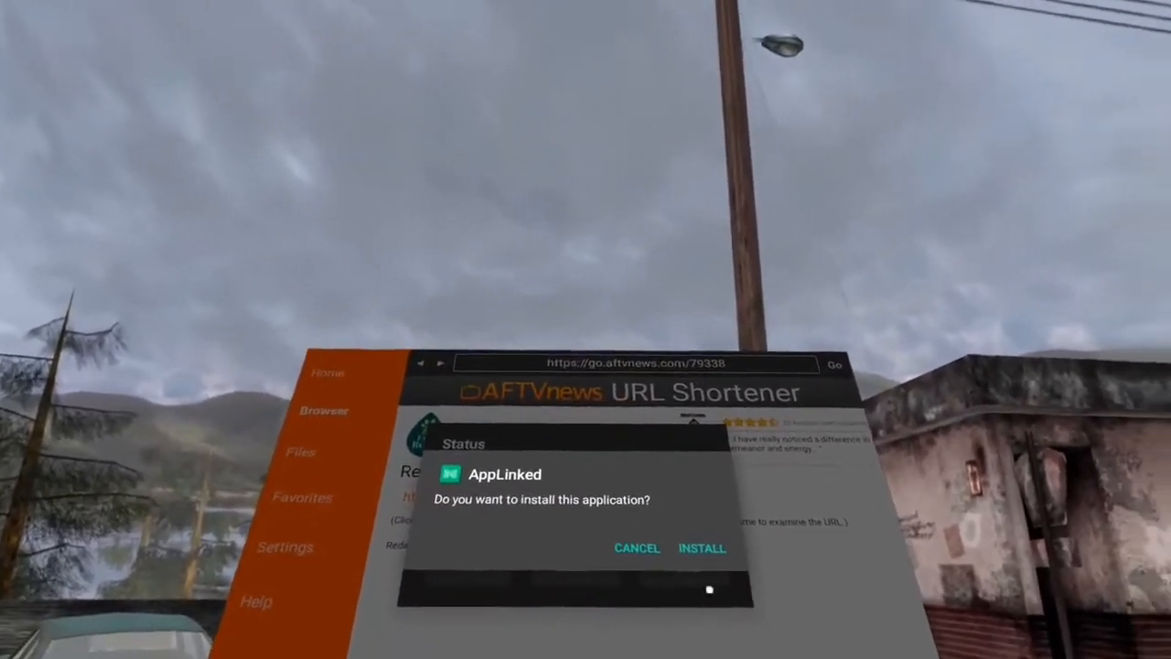
left_click(702, 549)
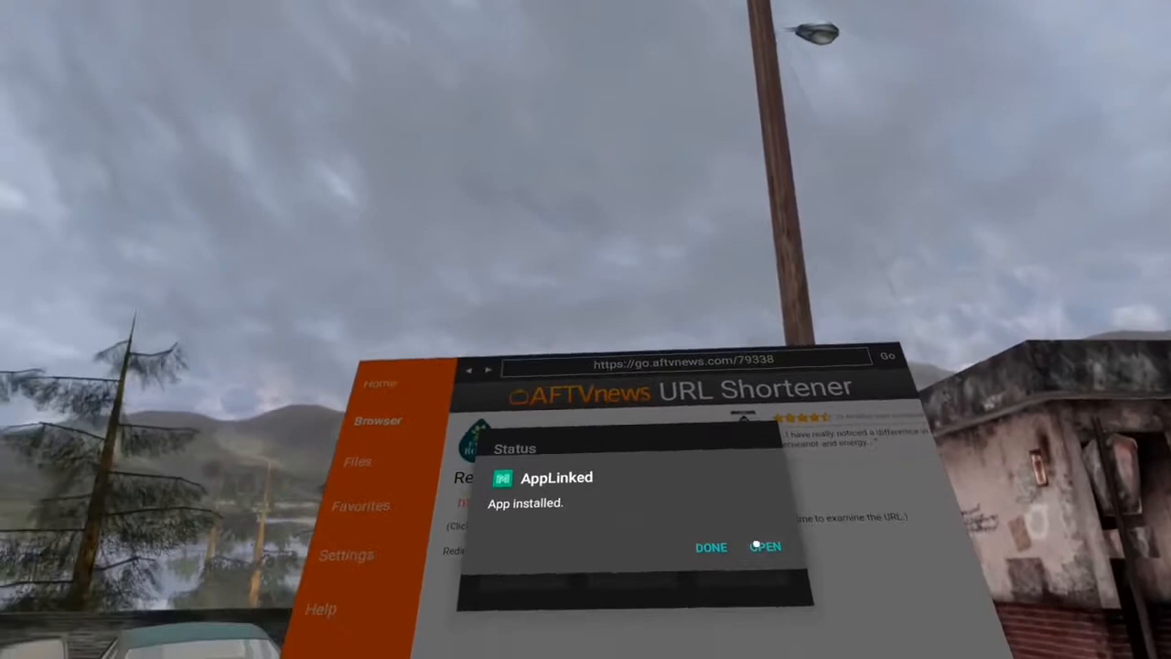
Launch the freshly installed AppLinked and dismiss its update notice
left_click(767, 545)
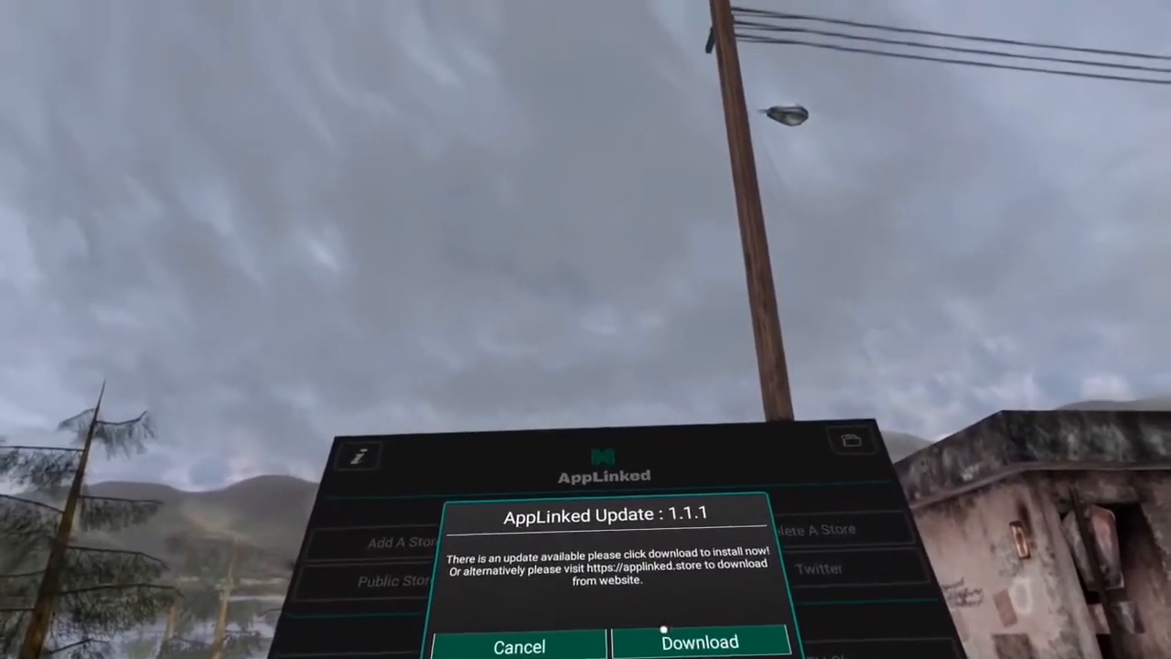
left_click(699, 640)
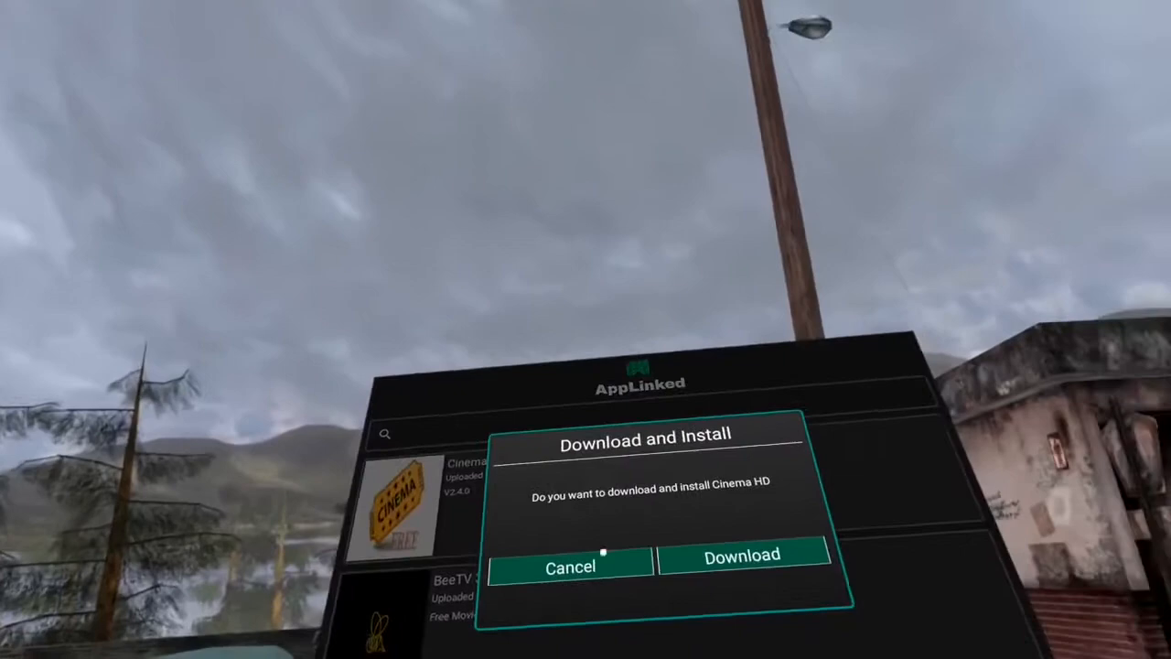
Confirm downloading and installing Cinema HD, then Media Lounge
left_click(741, 555)
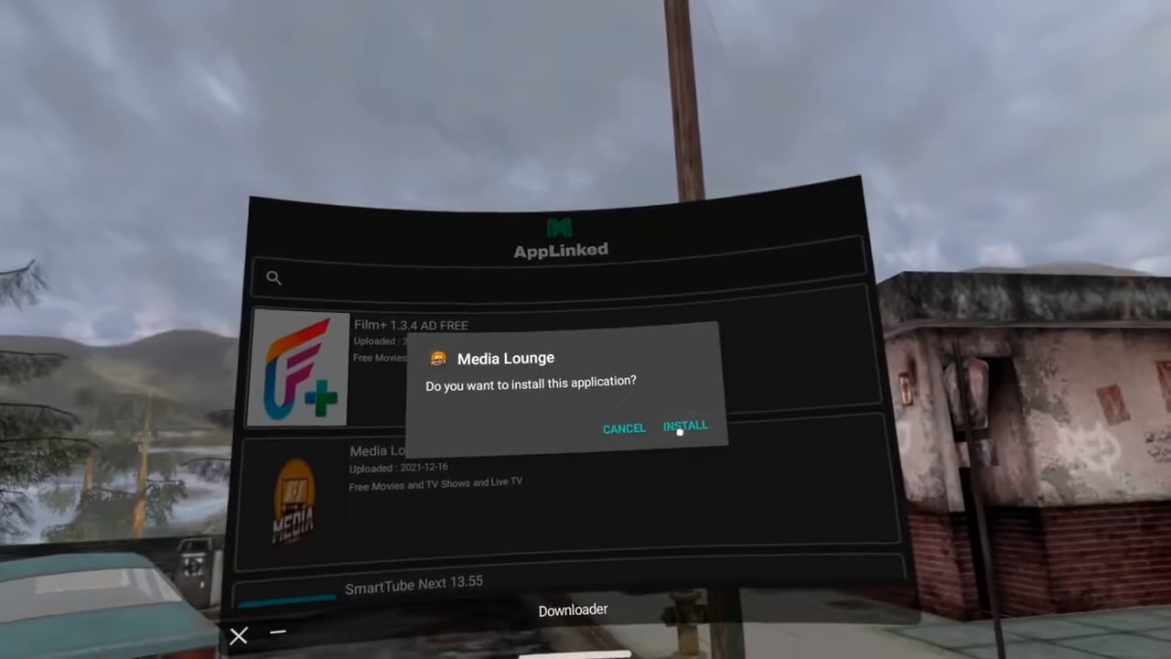
left_click(684, 428)
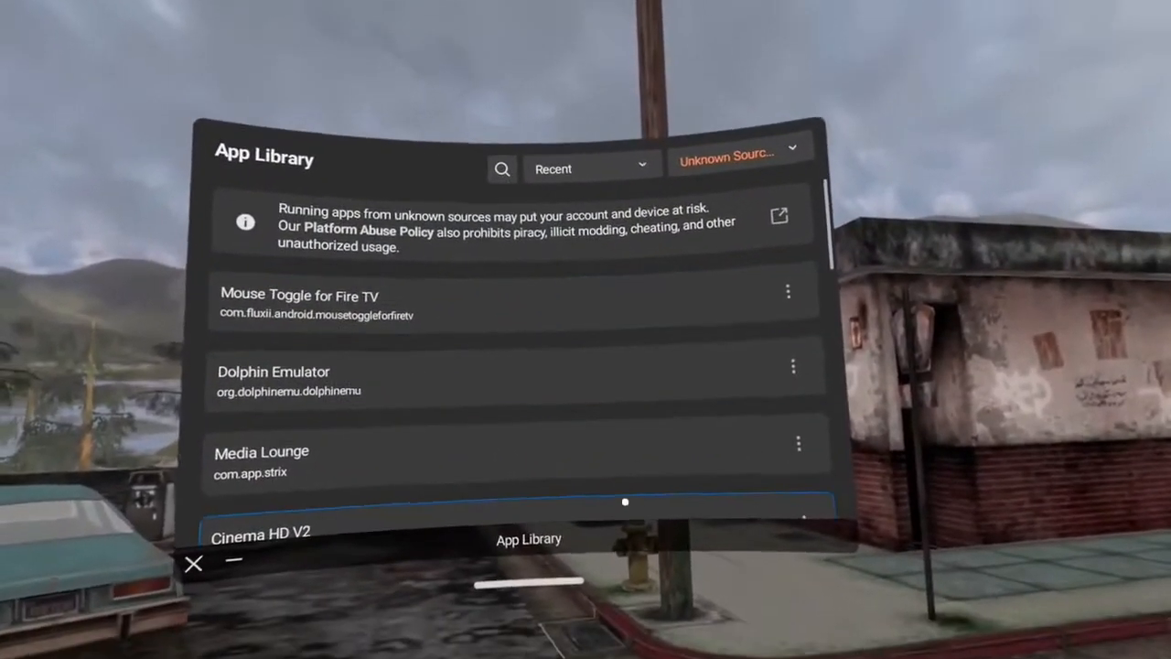
Launch Media Lounge from the Unknown Sources list
left_click(739, 168)
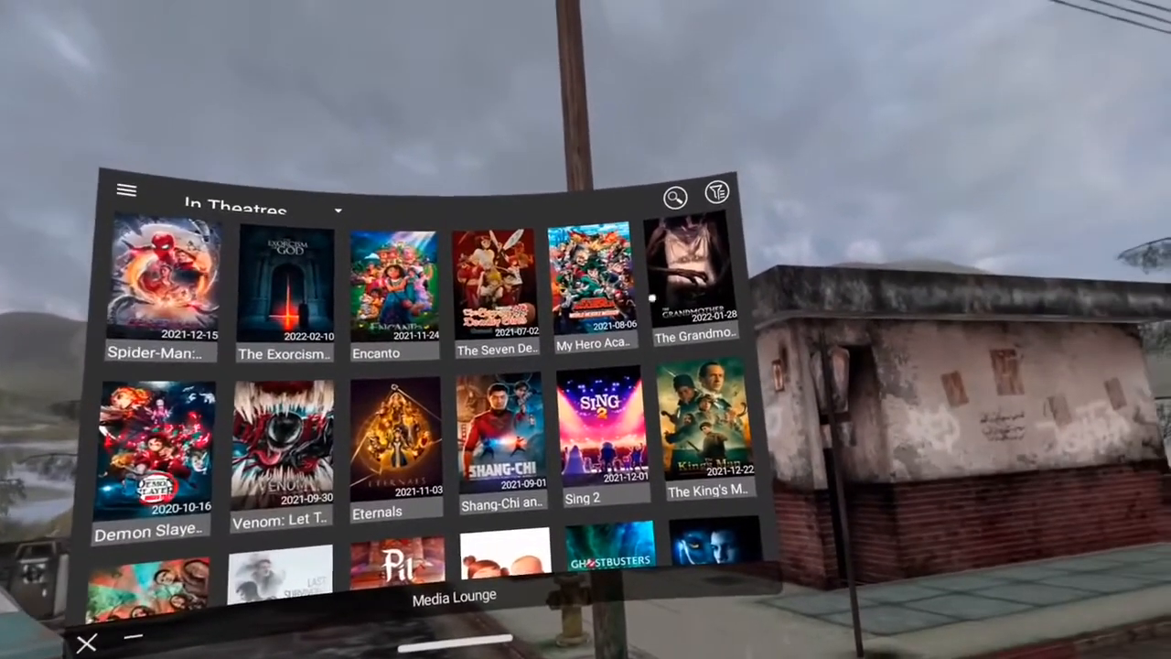
Open The Grandmother and play it from the first F5movies.co 1080p link
left_click(702, 289)
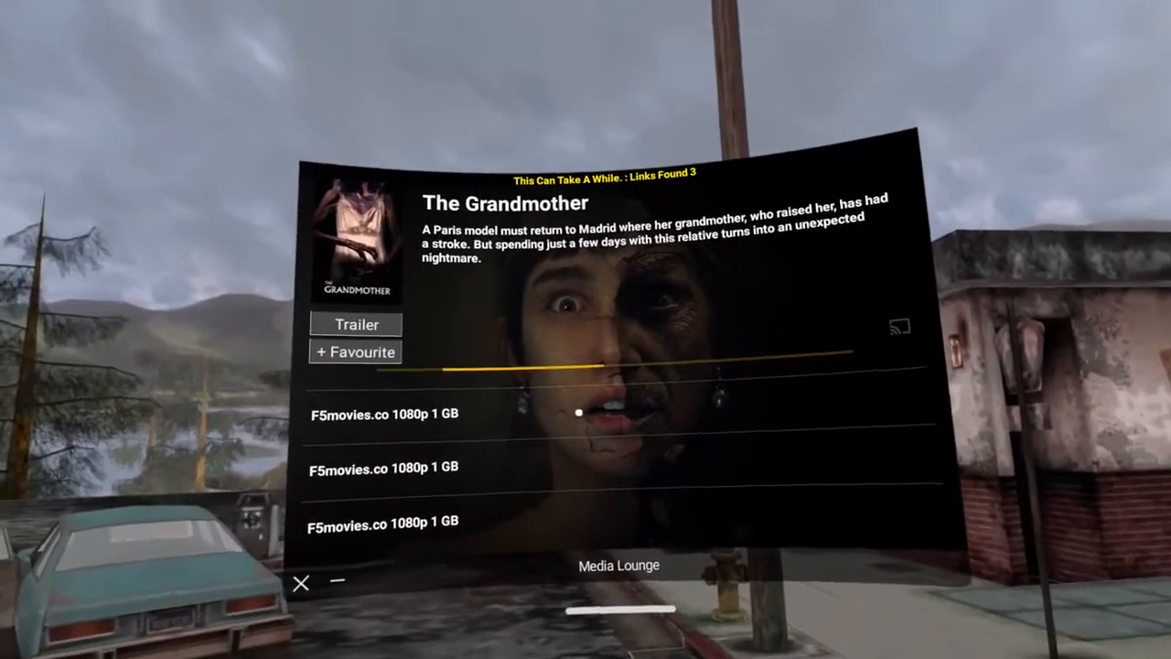
left_click(382, 414)
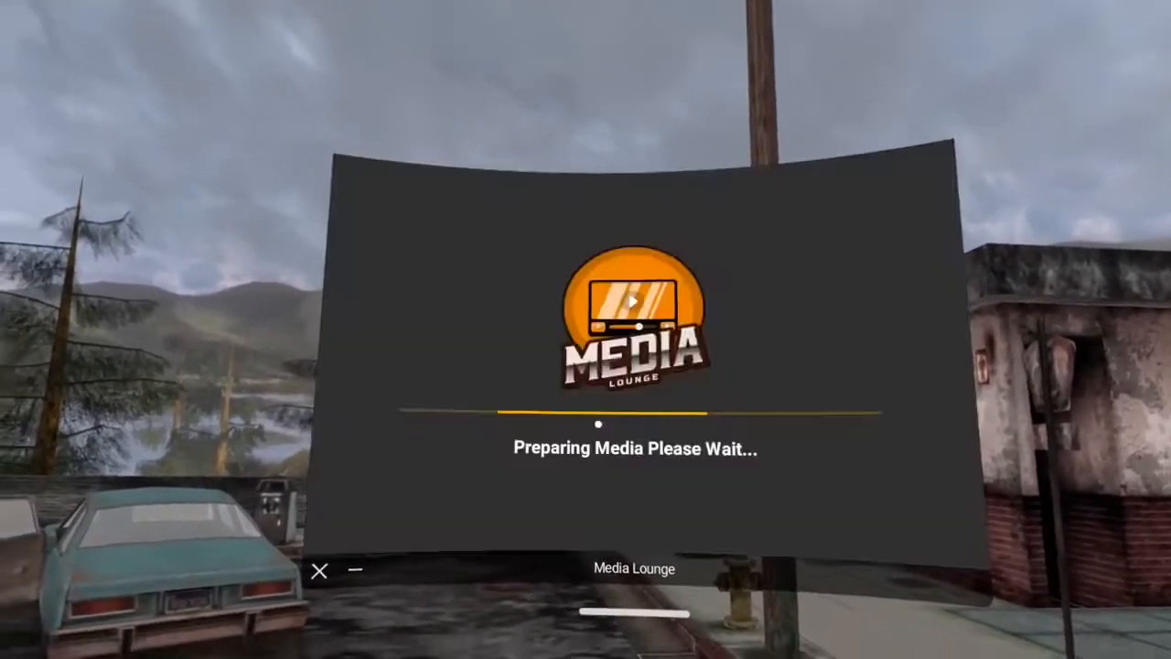